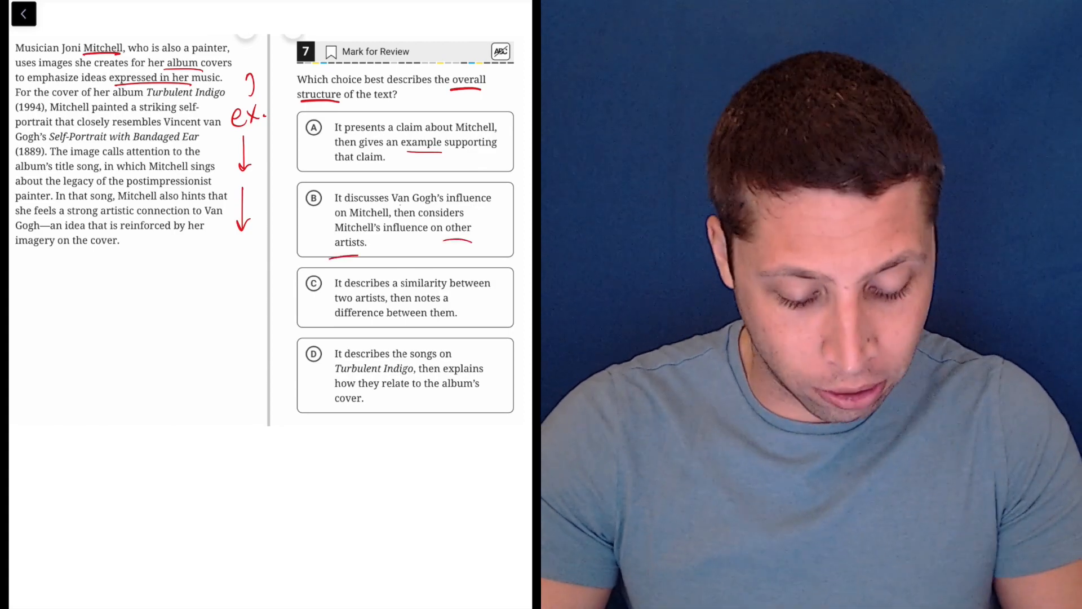
Step: Underline 'Van Gogh' in choice B and slash out the B option letter in red ink
{"action": "left_click", "coordinate": [313, 198]}
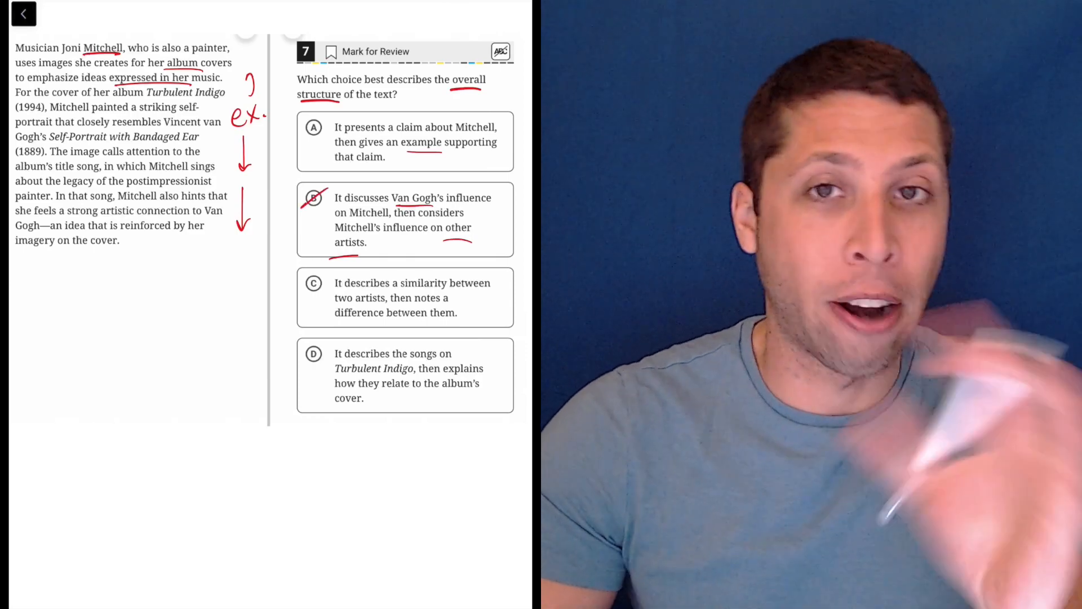